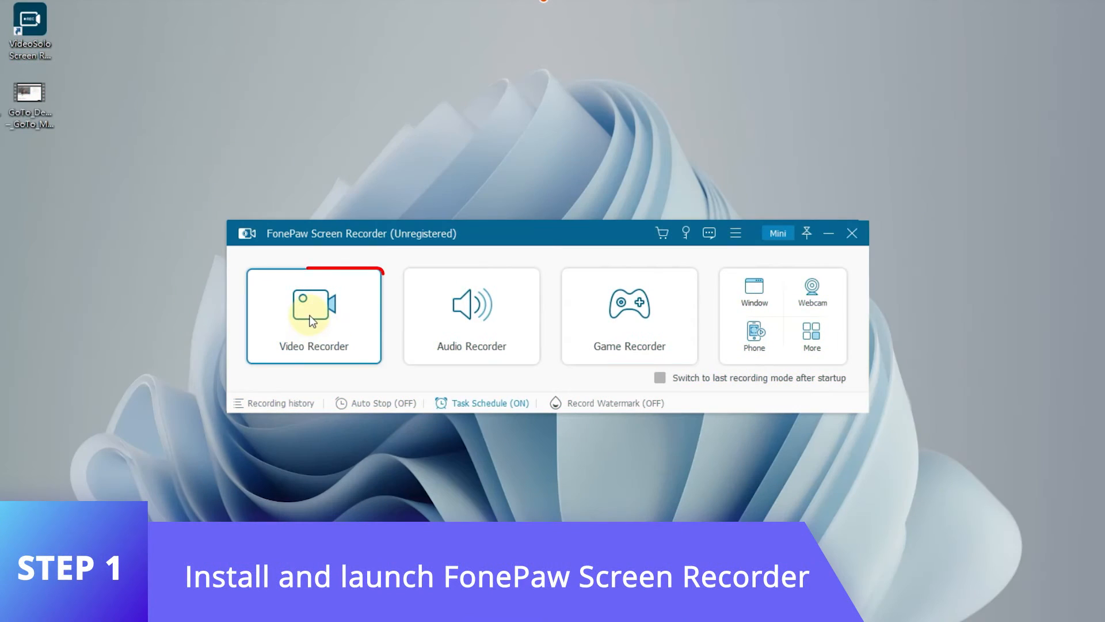
# Enter Video Recorder mode from the home screen.
pyautogui.click(313, 316)
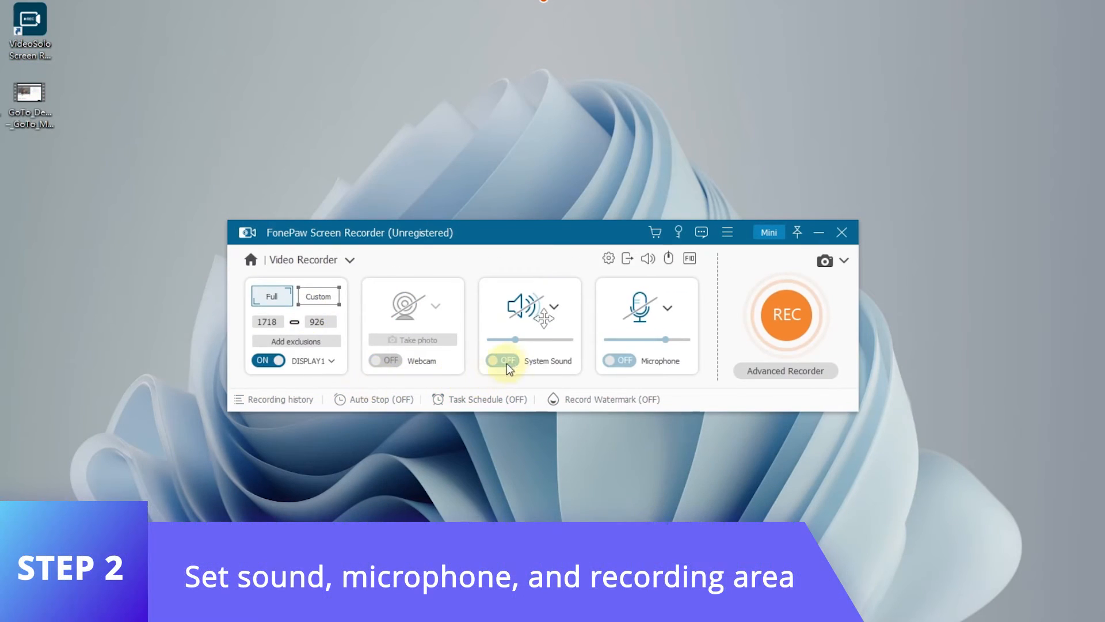
# Switch on both System Sound and Microphone capture, keeping full-screen area.
pyautogui.click(502, 360)
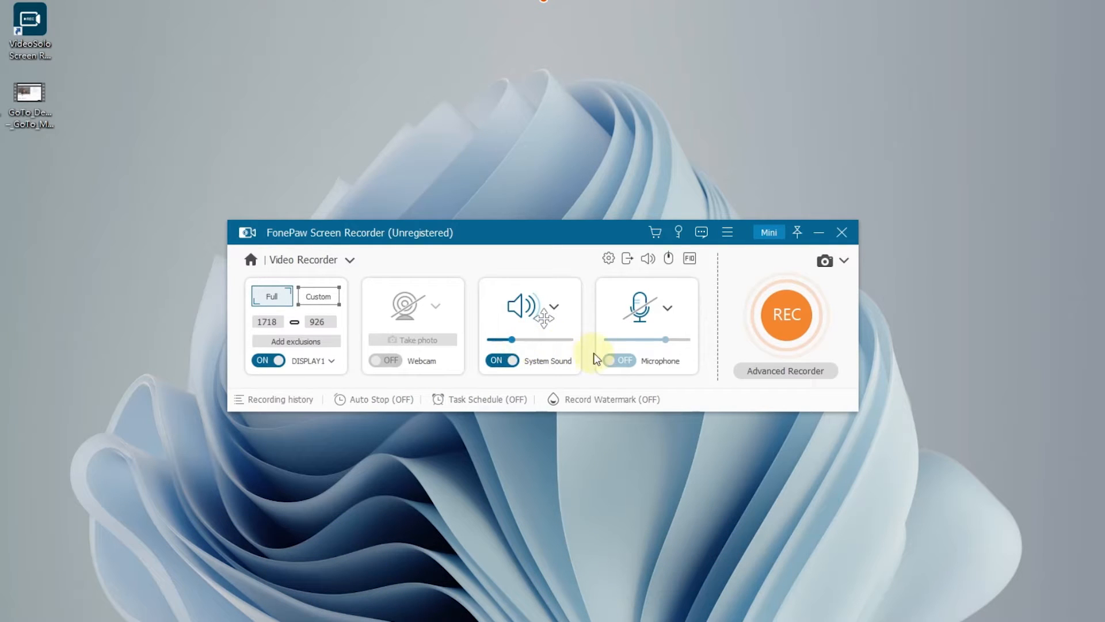
pyautogui.click(619, 361)
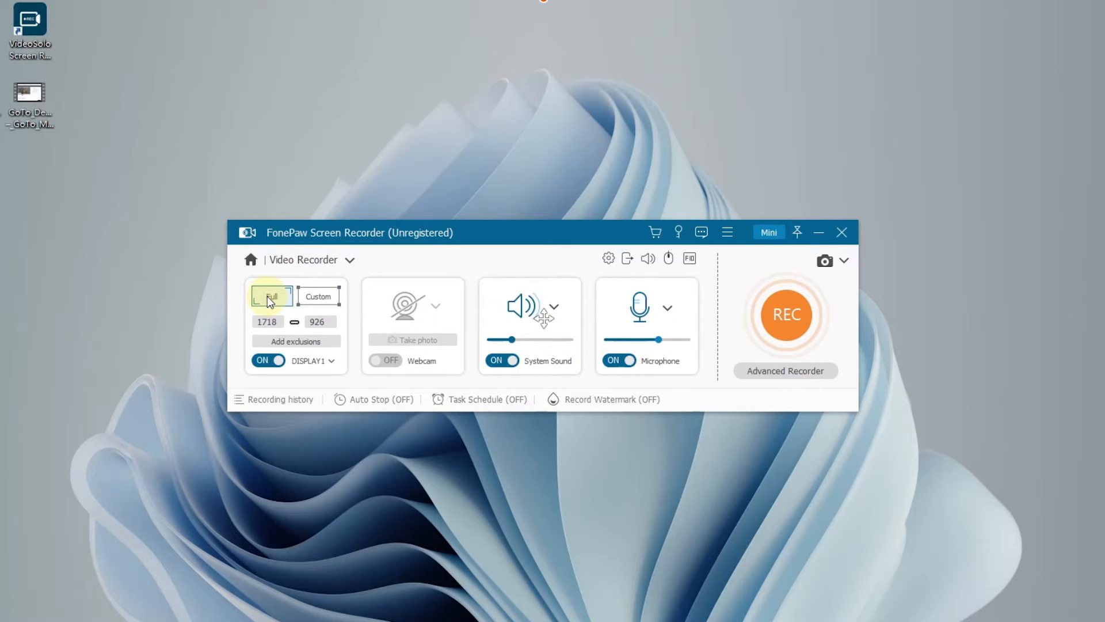
pyautogui.click(318, 295)
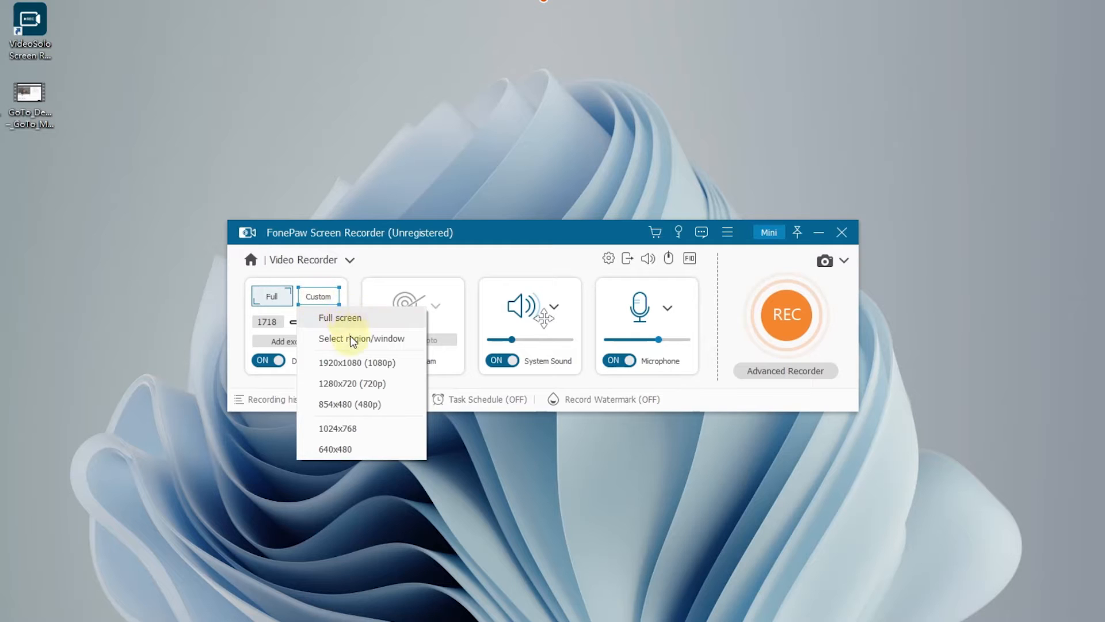
pyautogui.click(362, 338)
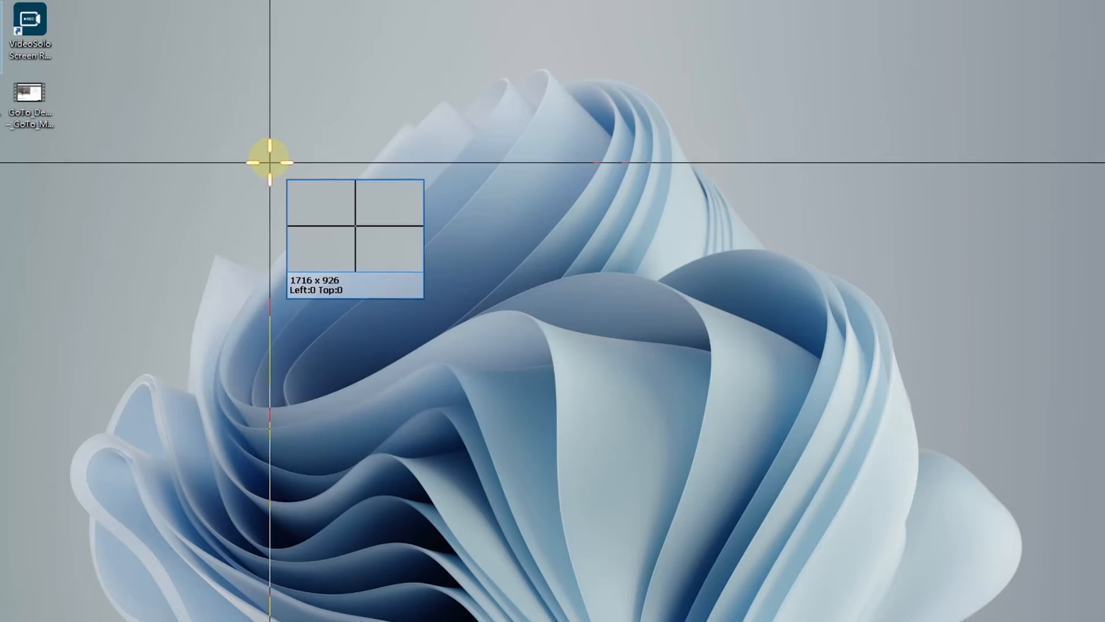
pyautogui.moveTo(270, 163); pyautogui.dragTo(849, 488)
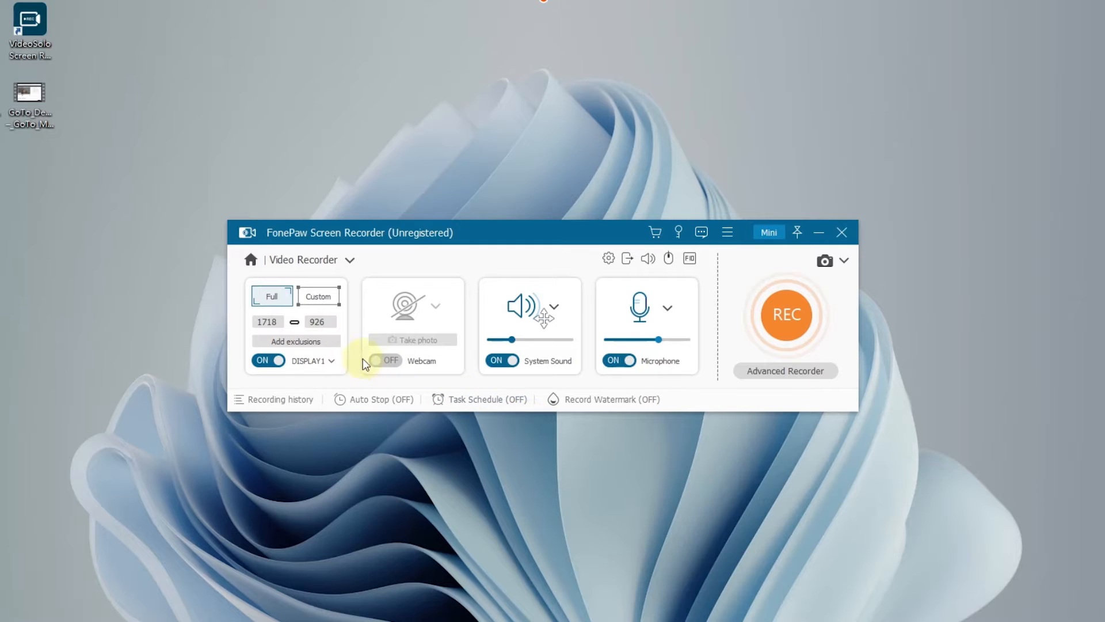
pyautogui.click(296, 341)
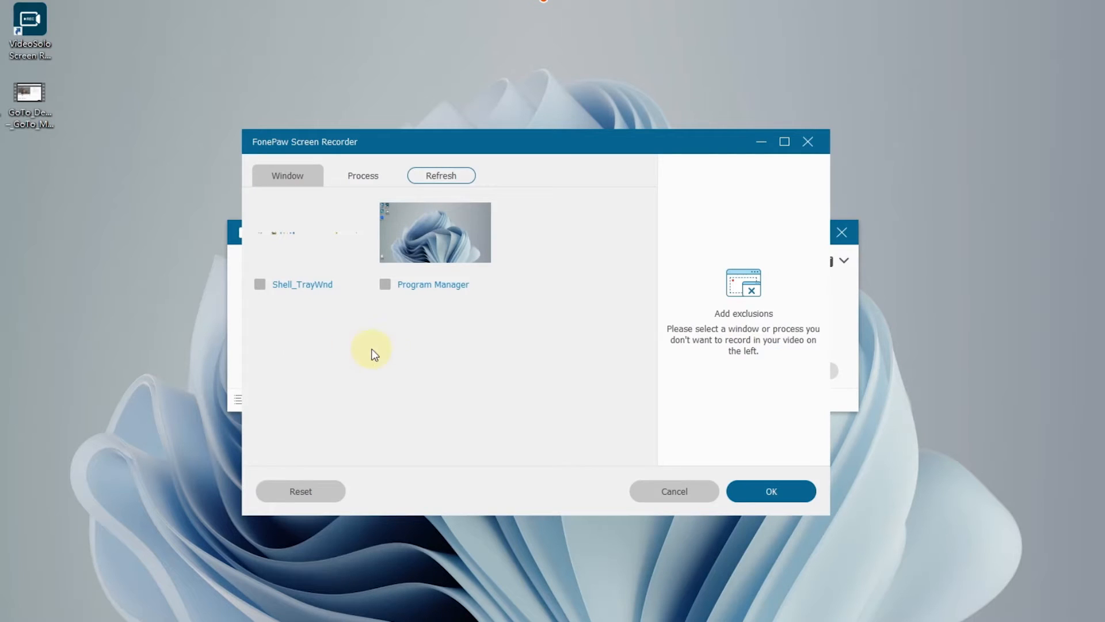
pyautogui.moveTo(434, 377)
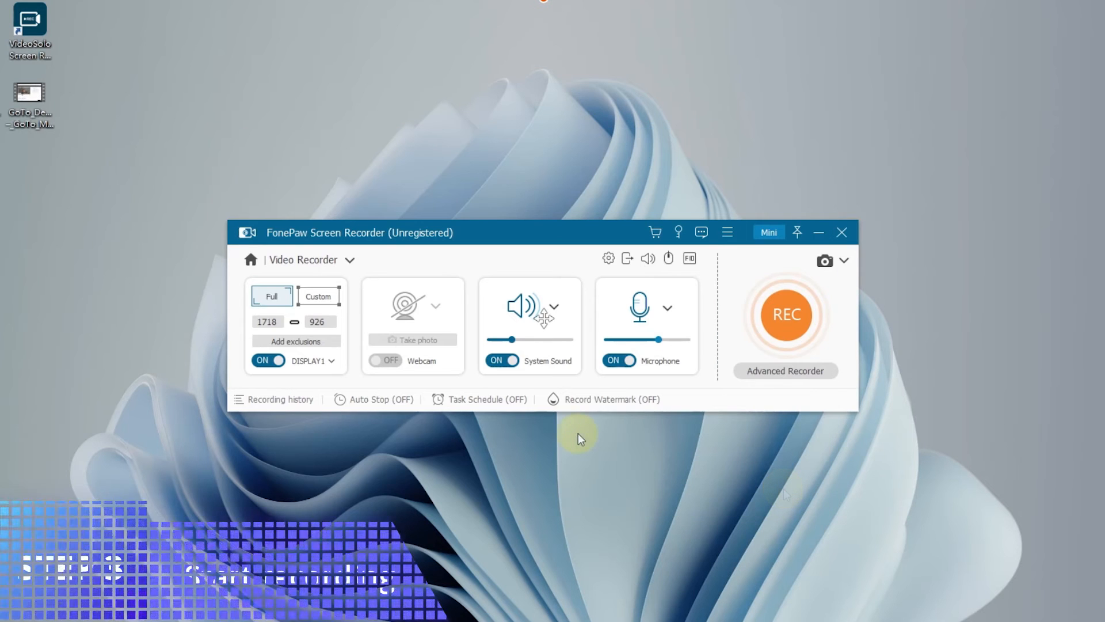
# Start recording the video meeting with sound, then stop it from the float panel.
pyautogui.click(784, 314)
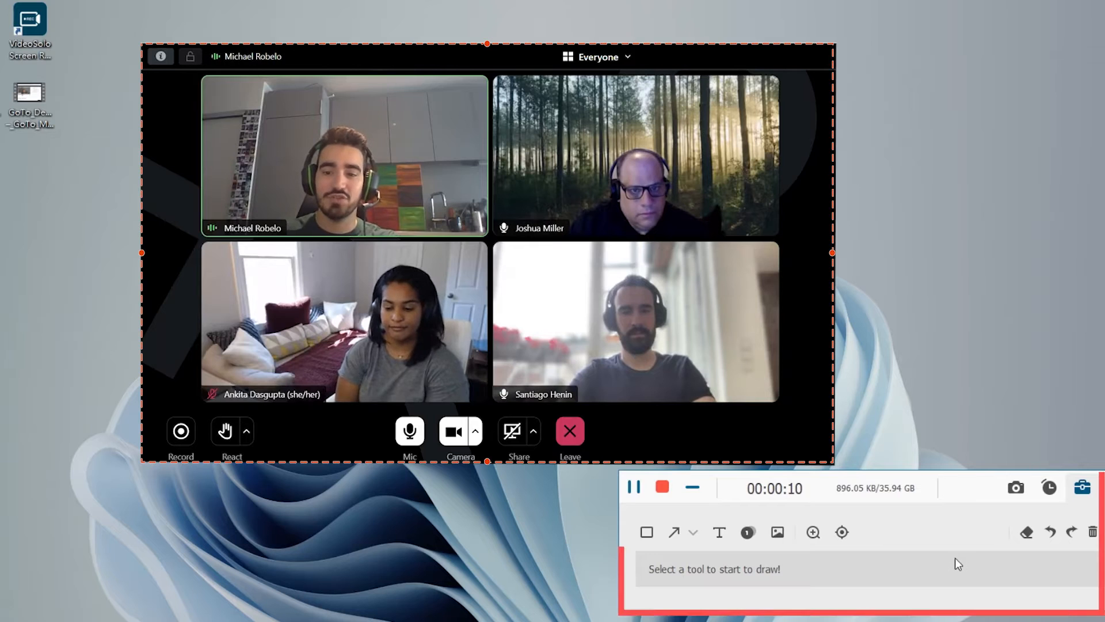
pyautogui.click(718, 532)
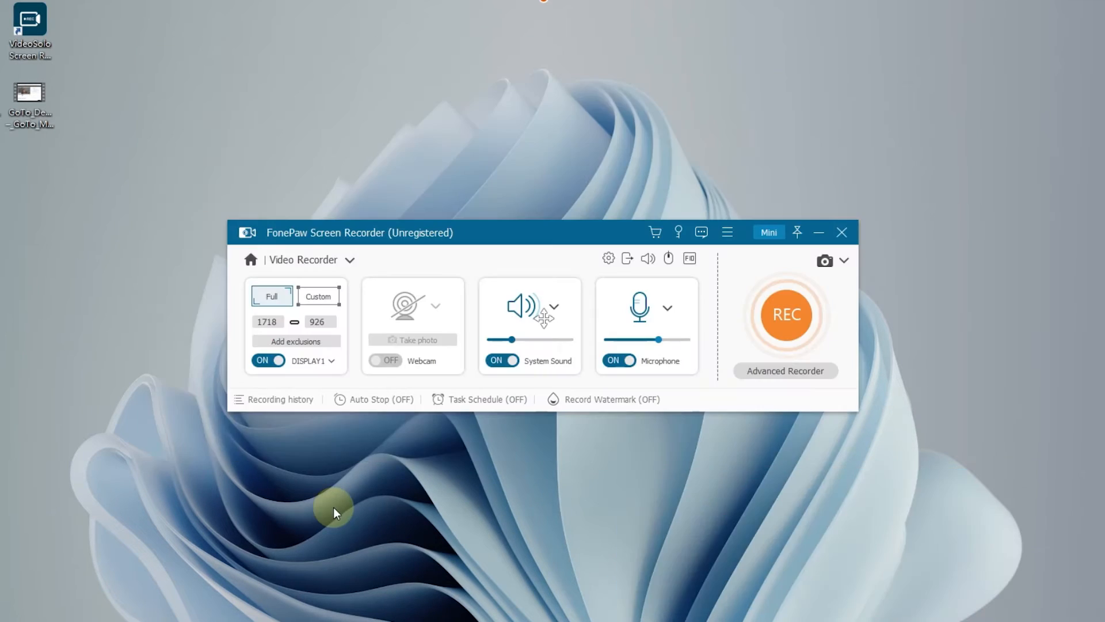
# Enable Auto Stop by Recording Length at 00:03:00 and confirm.
pyautogui.click(375, 399)
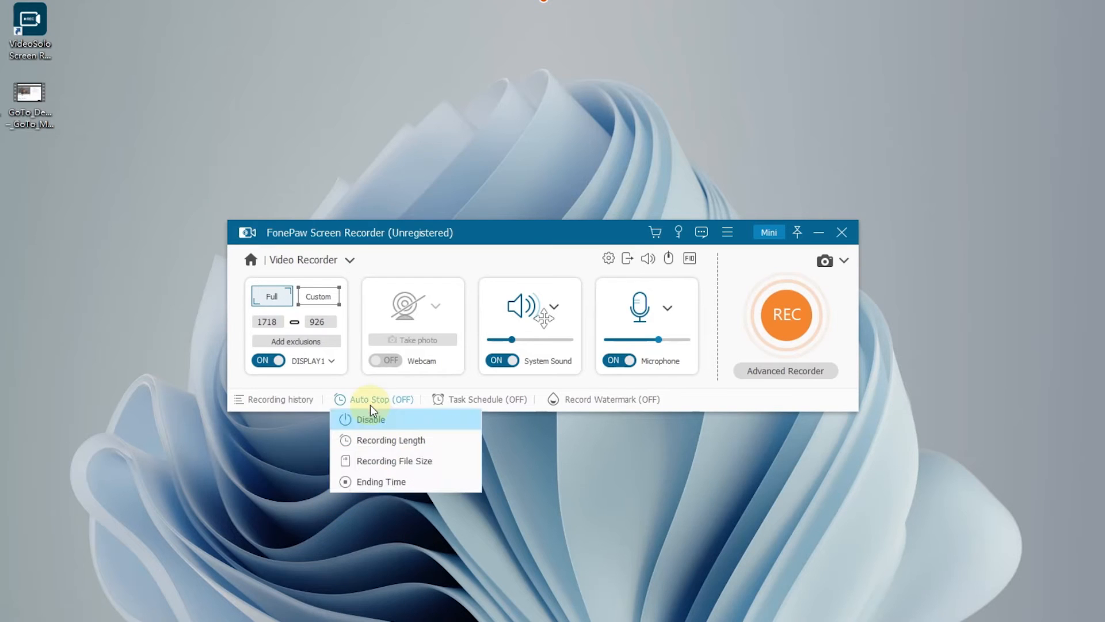
pyautogui.moveTo(373, 440)
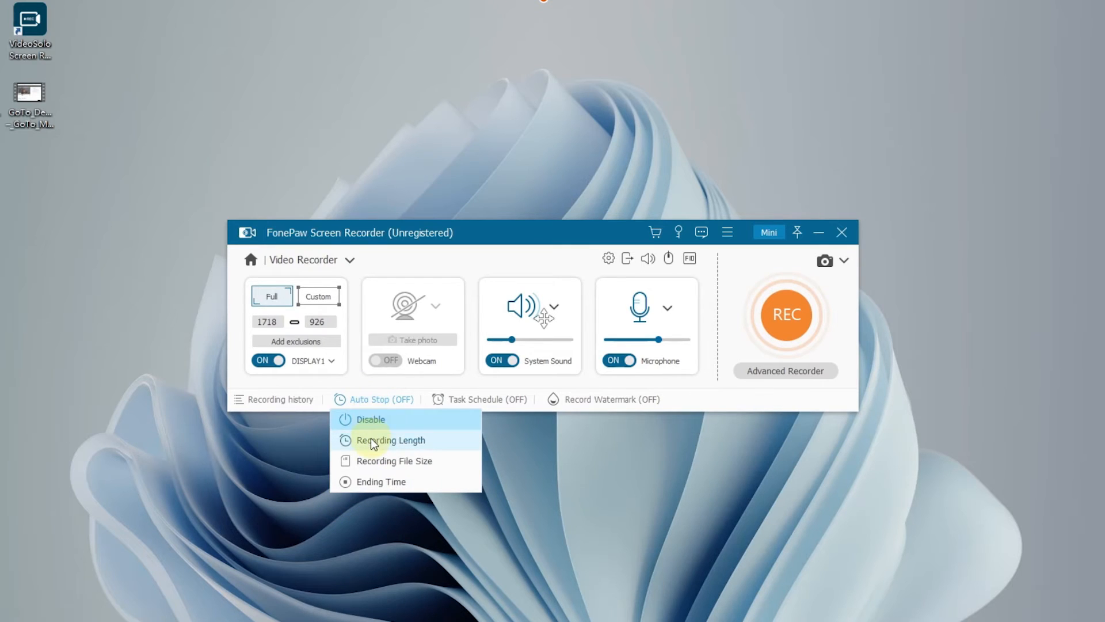
pyautogui.click(391, 440)
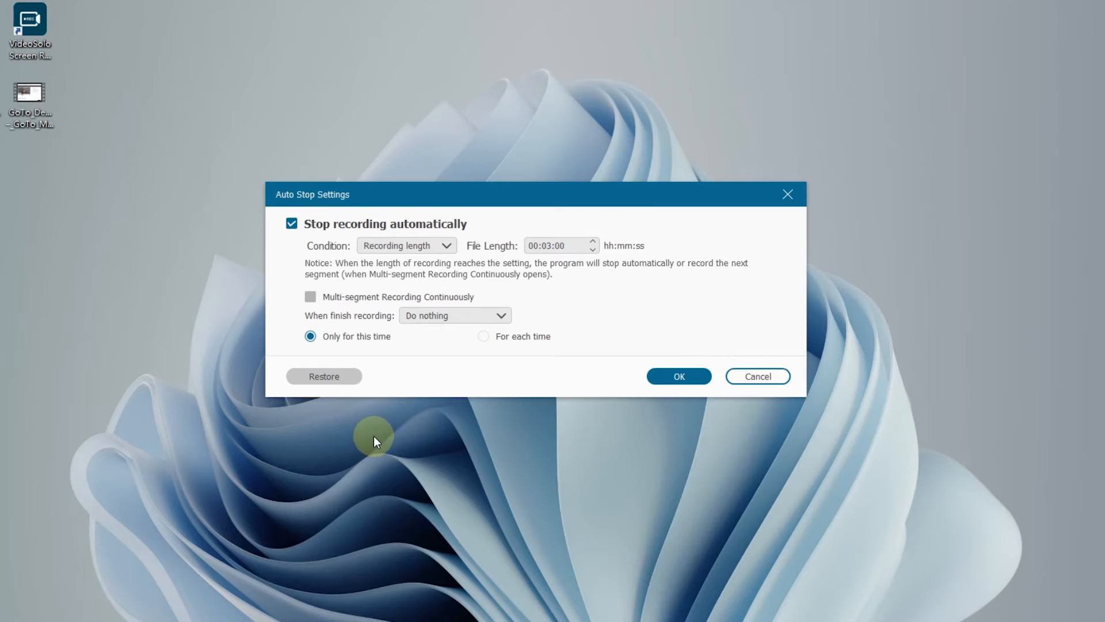
pyautogui.click(677, 375)
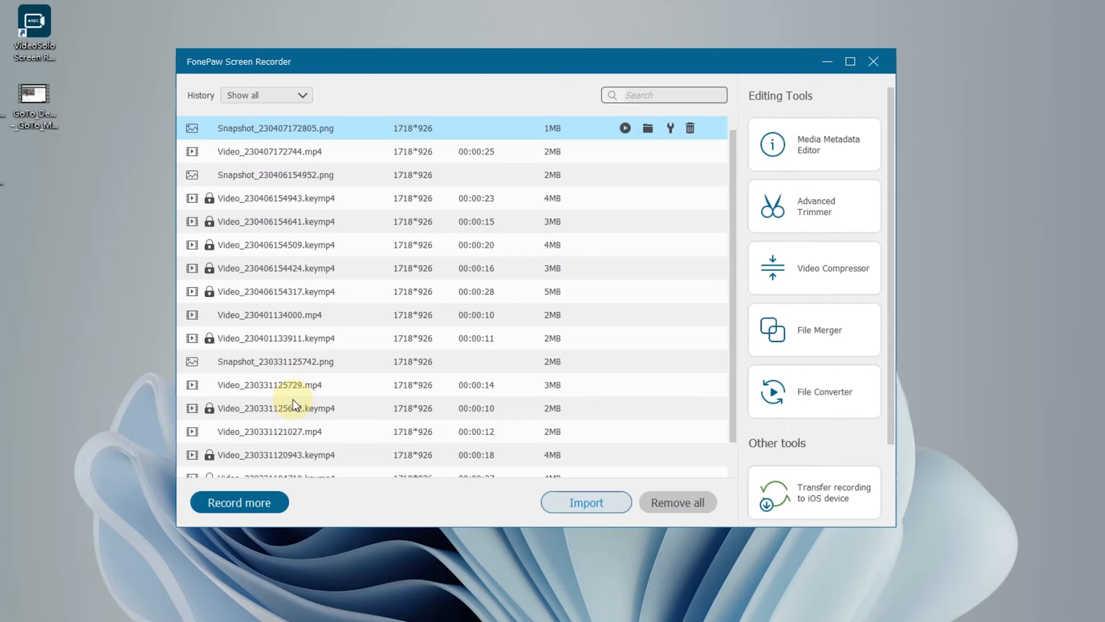
pyautogui.moveTo(294, 408)
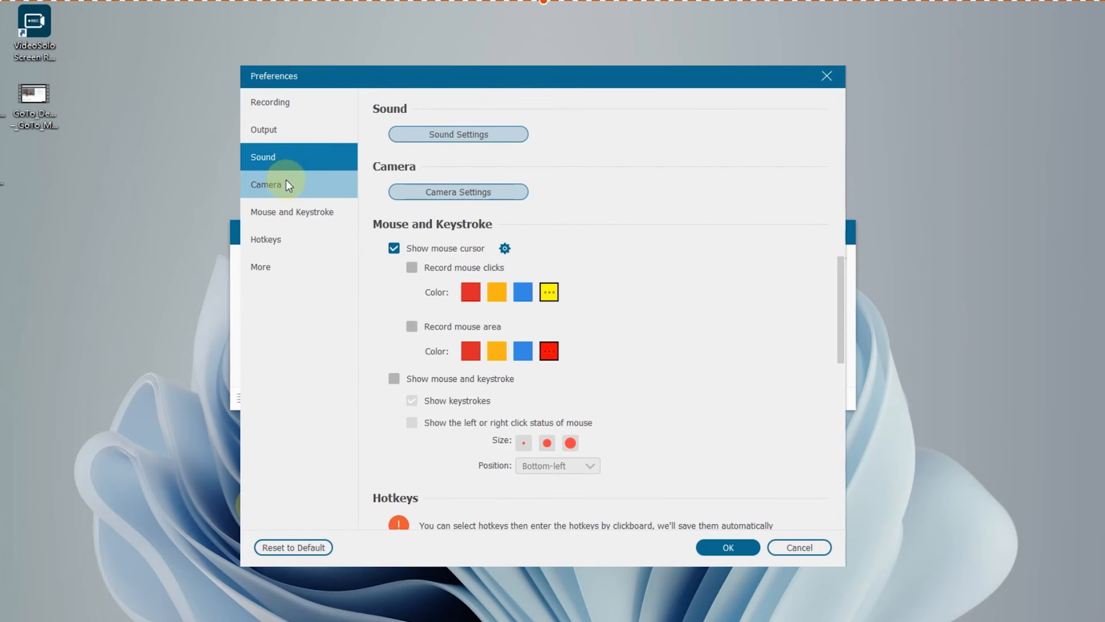
# Reopen Preferences at the Recording section to review countdown, boundary and output options.
pyautogui.click(266, 184)
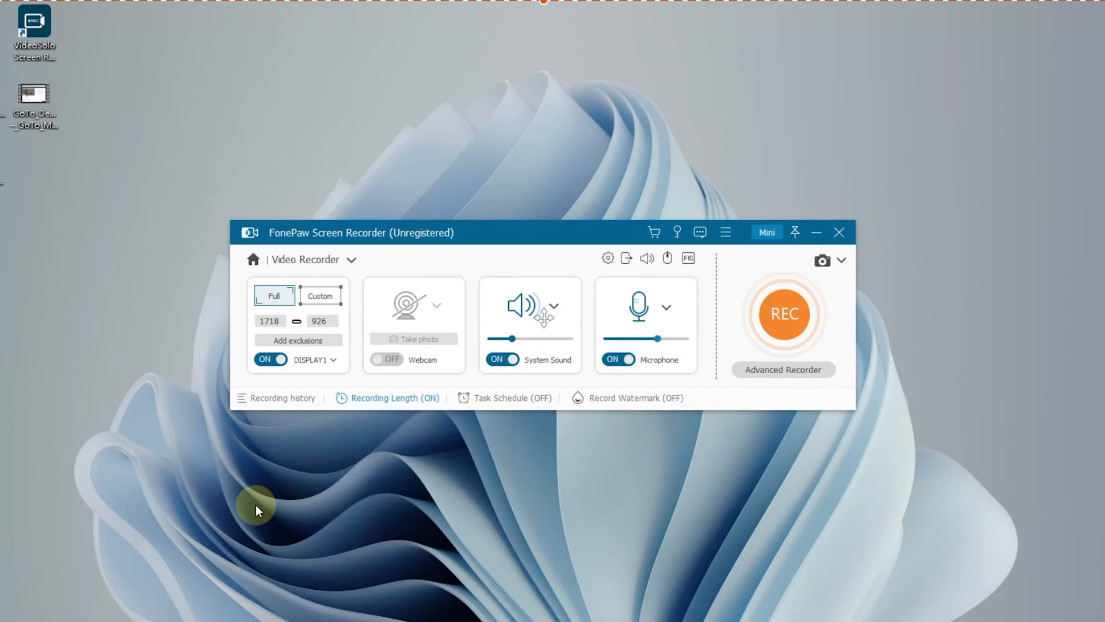
pyautogui.moveTo(286, 502)
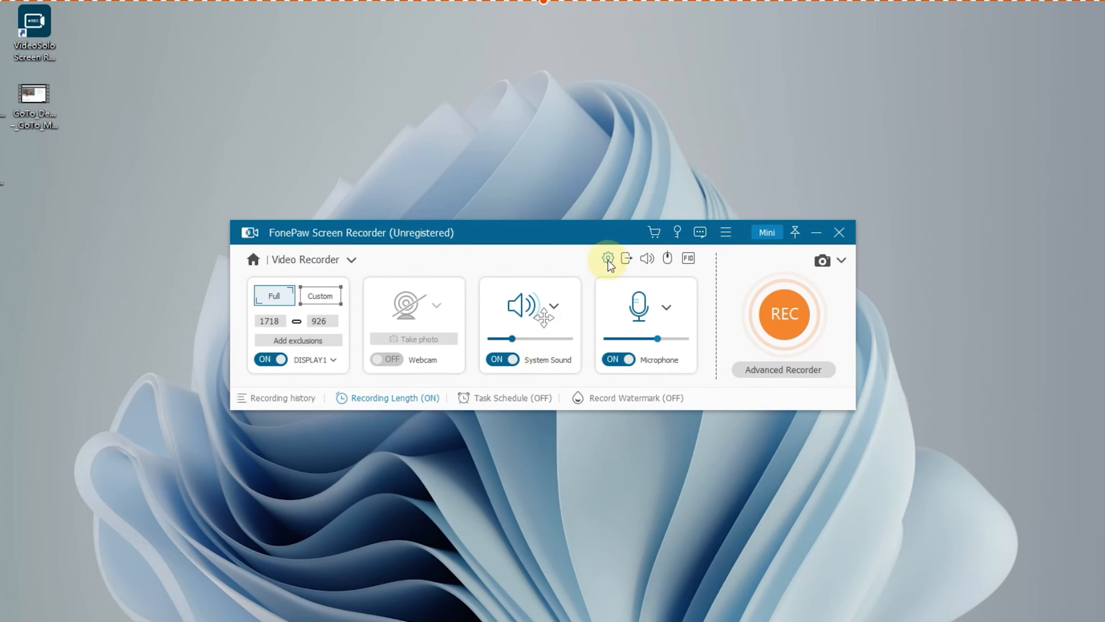
pyautogui.click(608, 258)
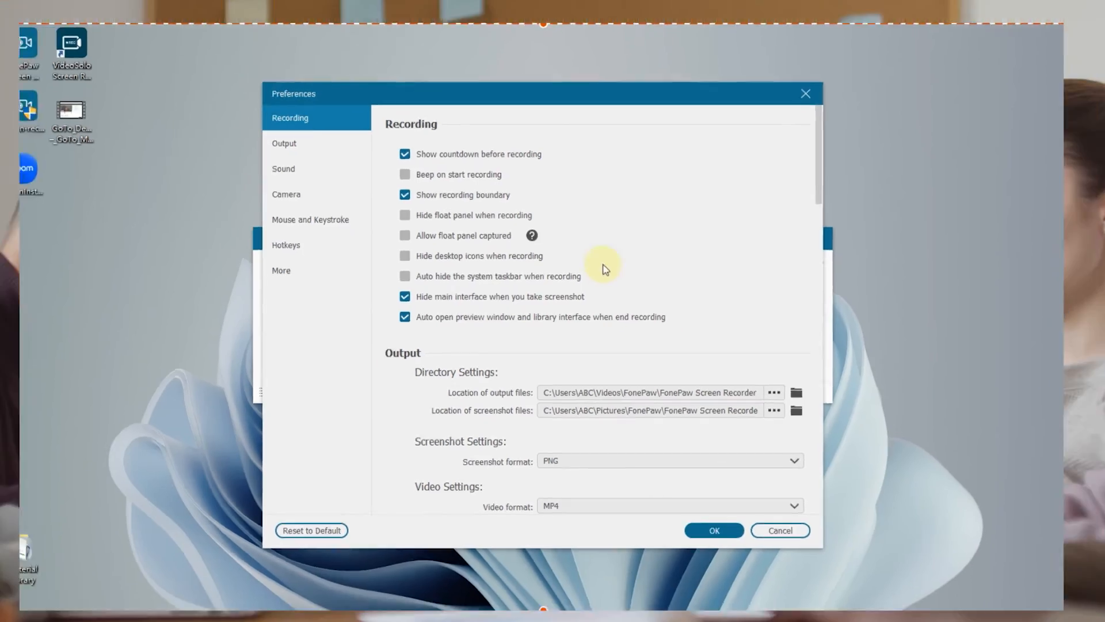